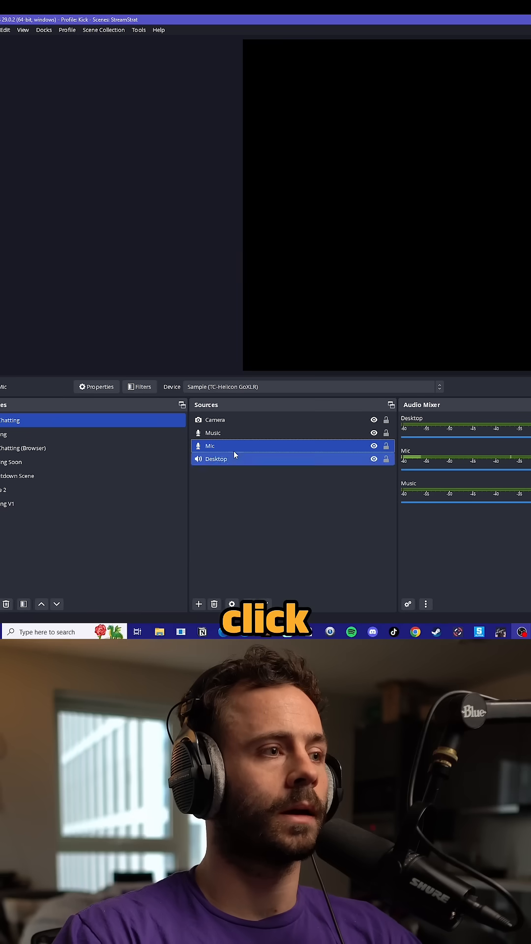
- Raise the Mic source's Gain filter to about 2.9 dB in its Filters window
click(143, 386)
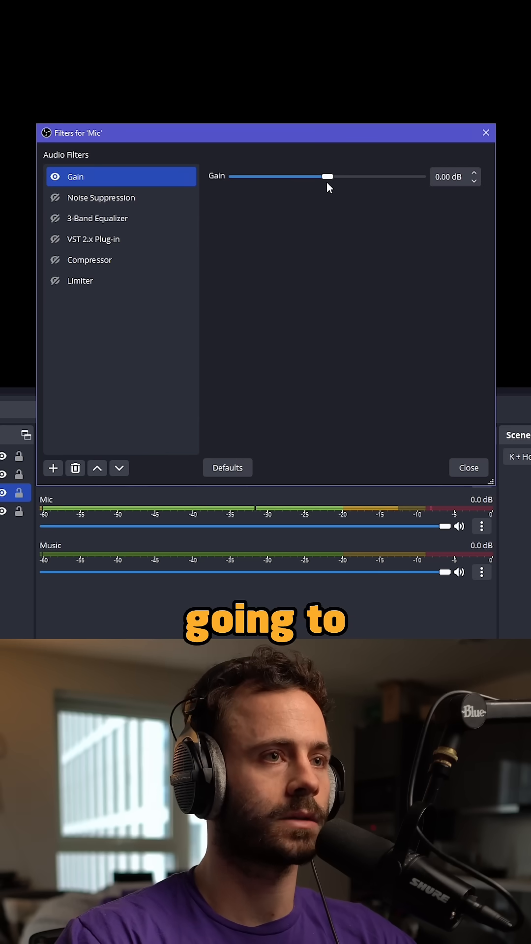
drag(326, 176, 334, 175)
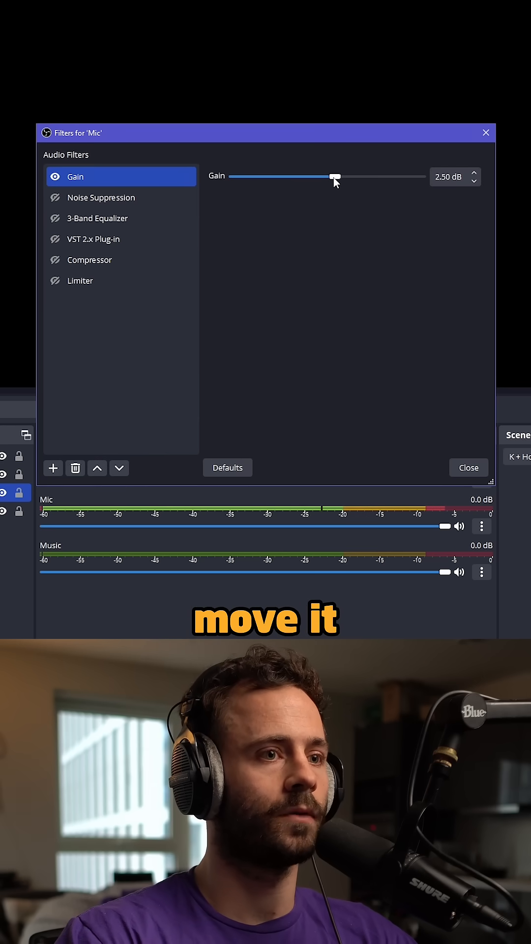
drag(333, 176, 337, 176)
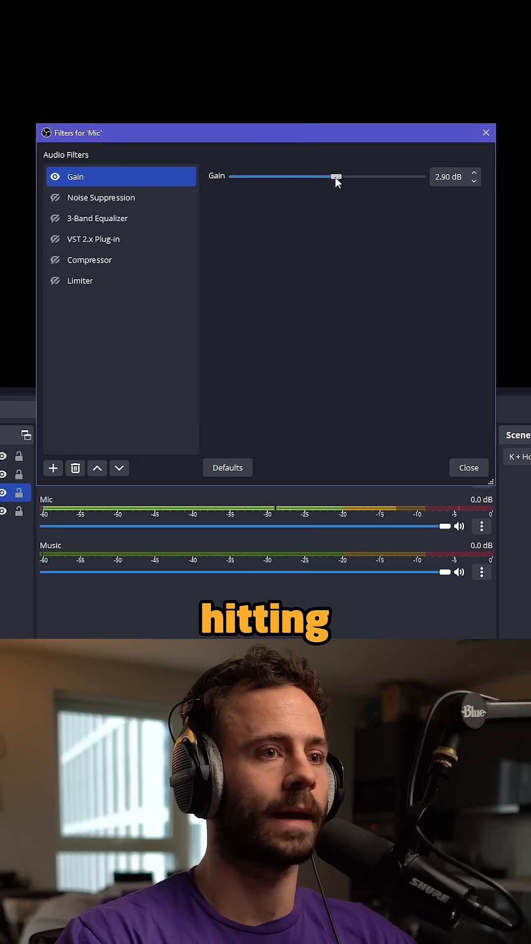
click(100, 197)
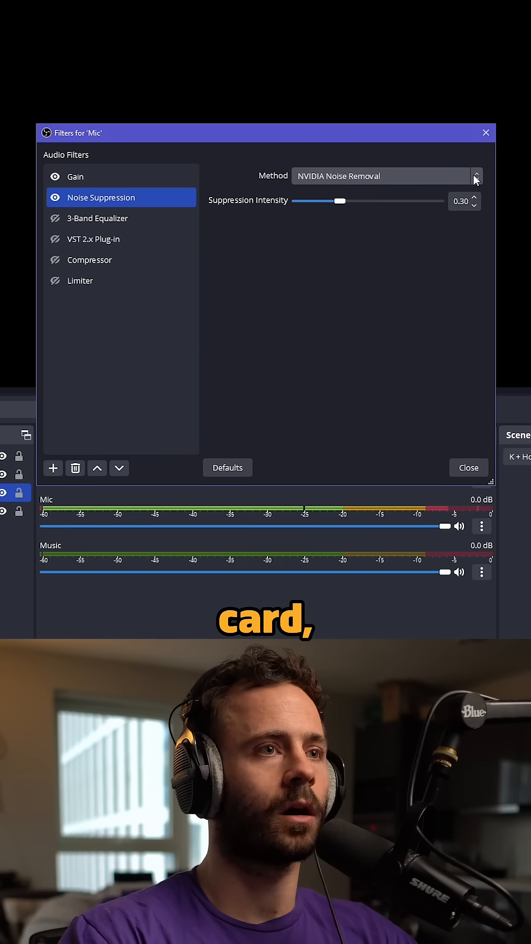
- Keep NVIDIA Noise Removal as the Noise Suppression method at 0.30 intensity
click(480, 176)
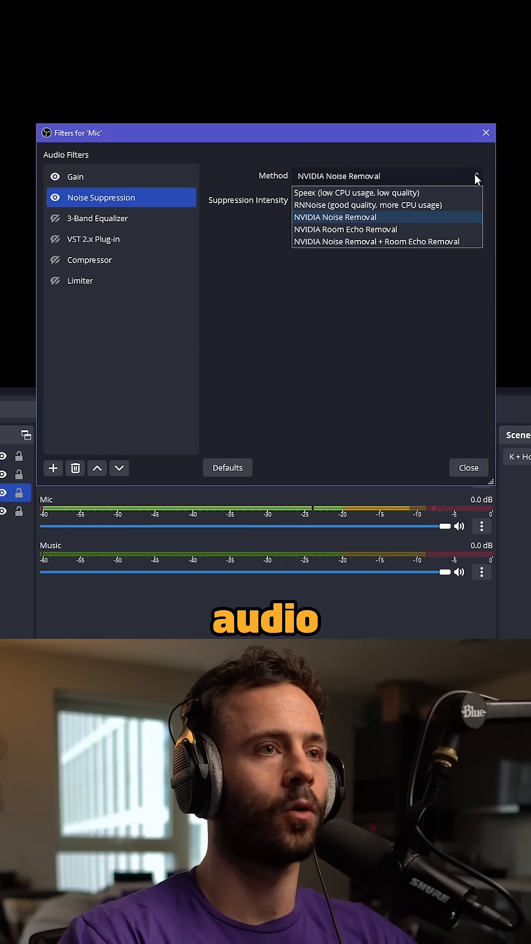
click(335, 216)
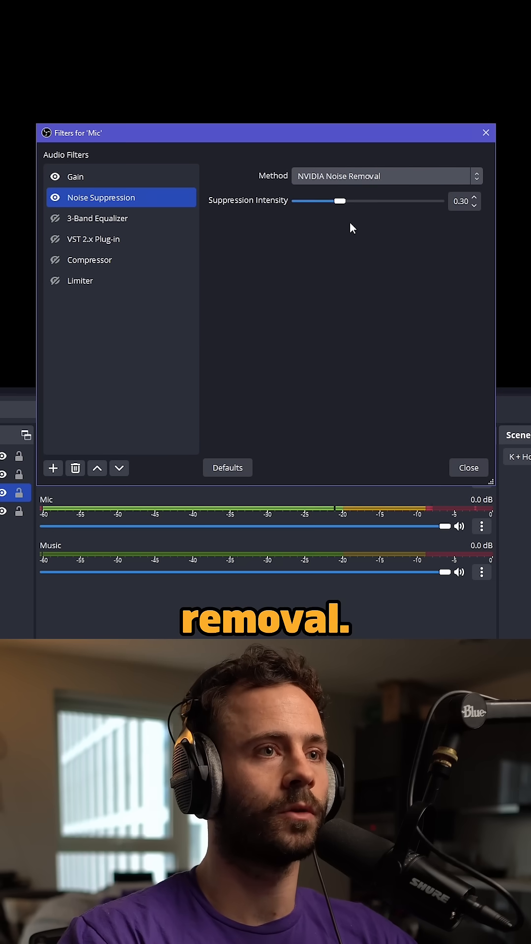
click(385, 176)
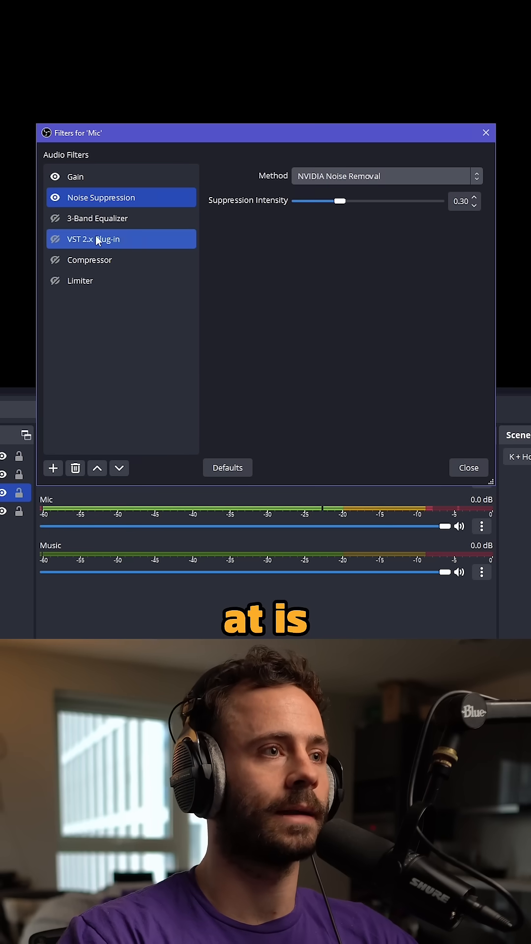
- Review the 3-Band Equalizer set to High 1 dB, Mid -1 dB, Low 2 dB
click(97, 218)
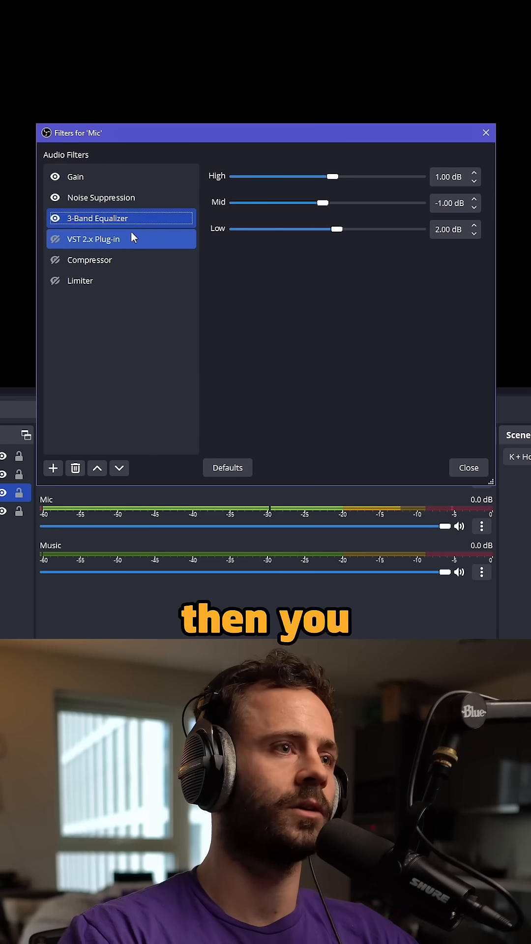
click(92, 238)
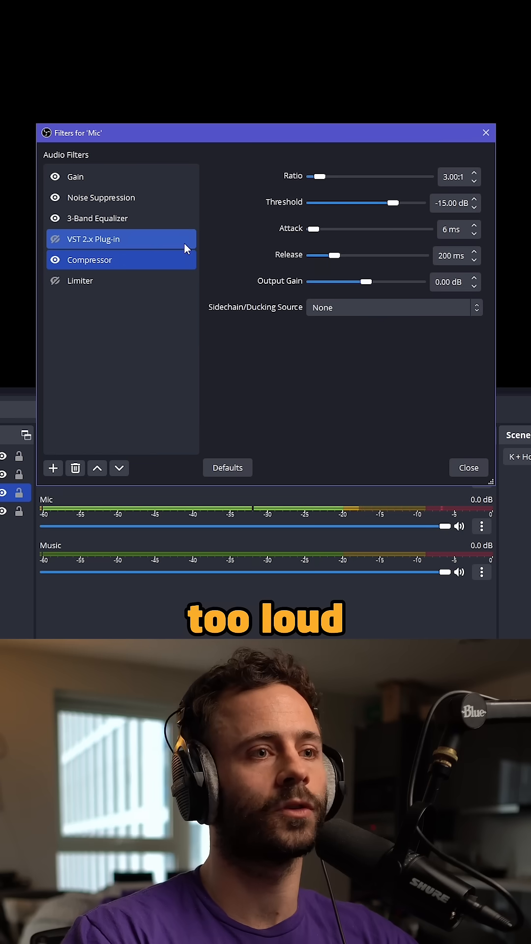
- Review the Compressor at 3:1 ratio, -15 dB threshold, 6 ms attack, 200 ms release
click(90, 260)
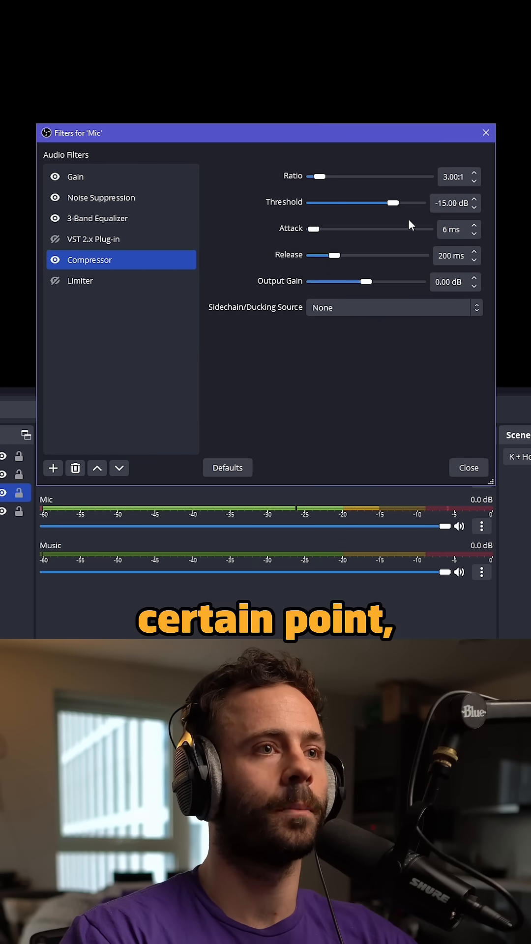
mouse_move(226, 246)
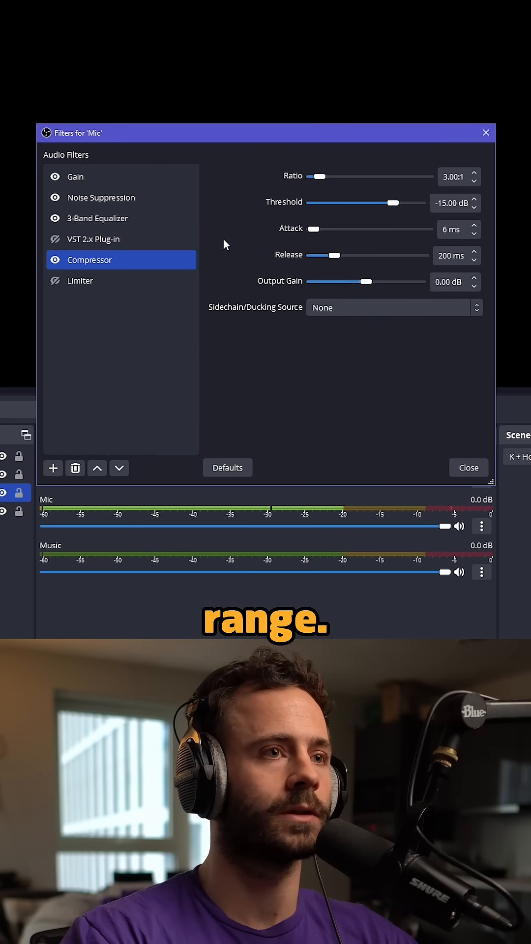
- Show the Limiter with -2 dB threshold and 60 ms release, completing the chain
click(80, 282)
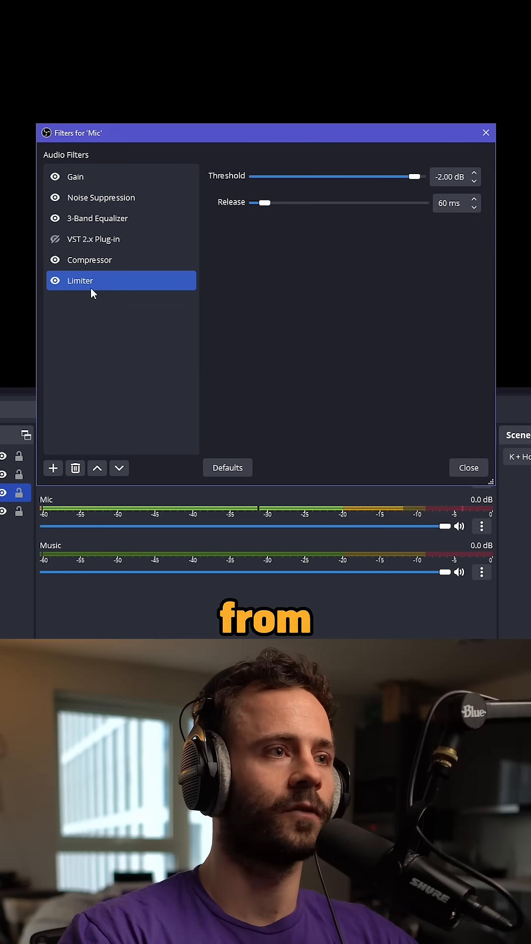
mouse_move(114, 287)
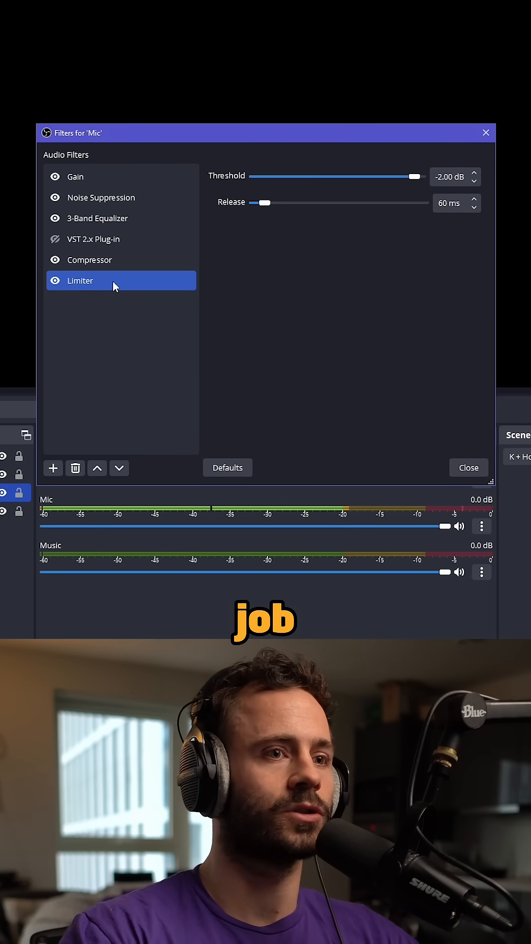